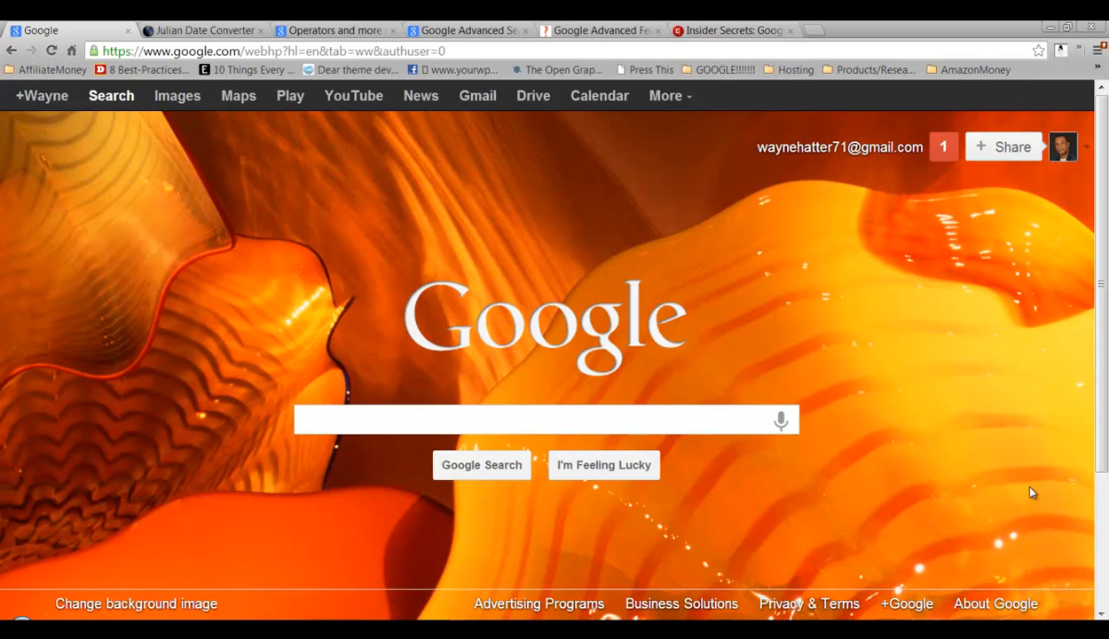
Paste the template daterange:startdate-enddate into the Google search box
{"action": "left_click", "coordinate": [532, 418]}
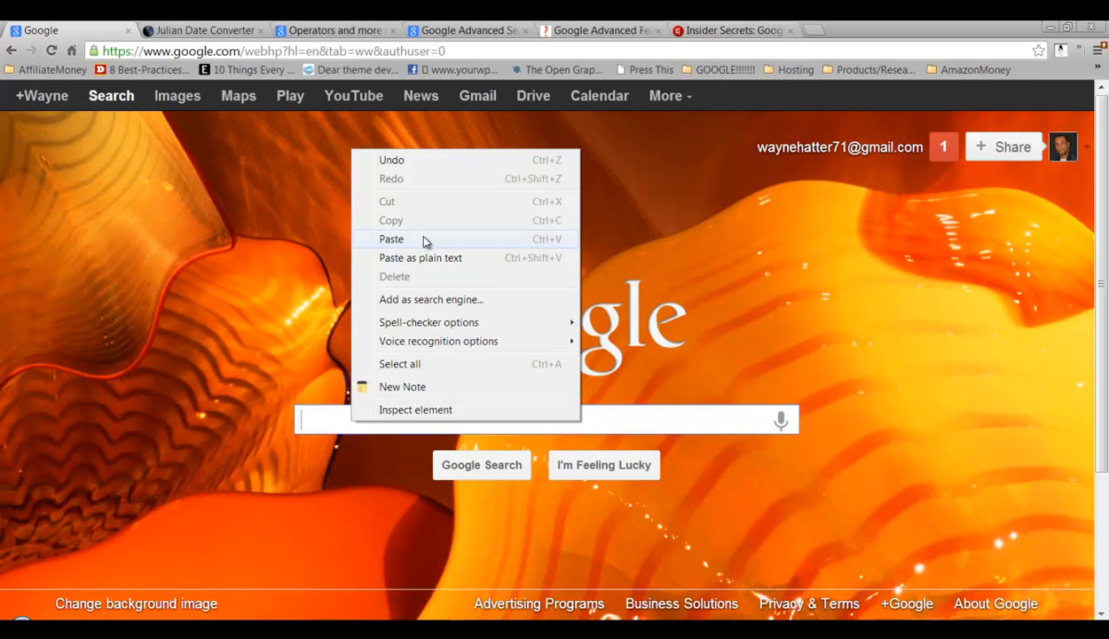
{"action": "left_click", "coordinate": [390, 238]}
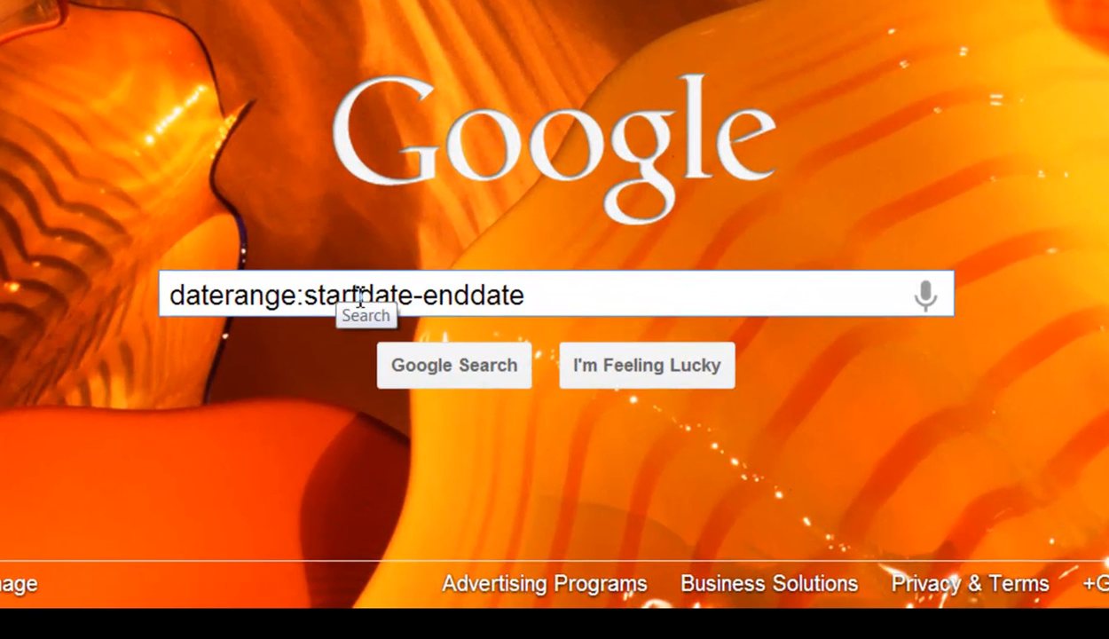
{"action": "mouse_move", "coordinate": [685, 311]}
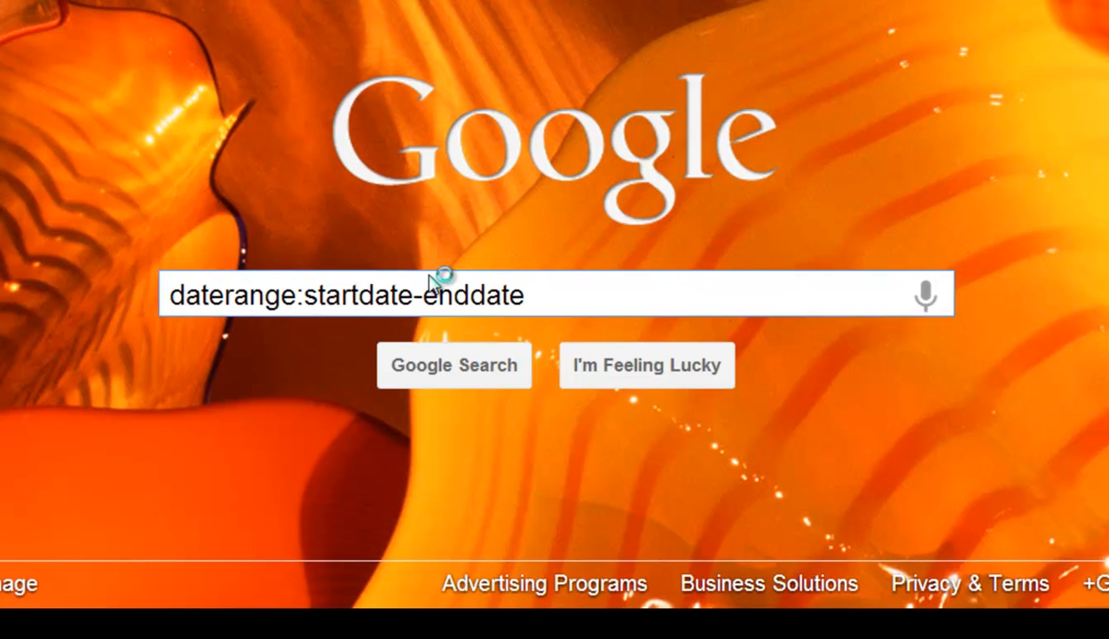
Add the quoted phrase "world series" before the template and select the placeholder dates
{"action": "type", "text": "\"\""}
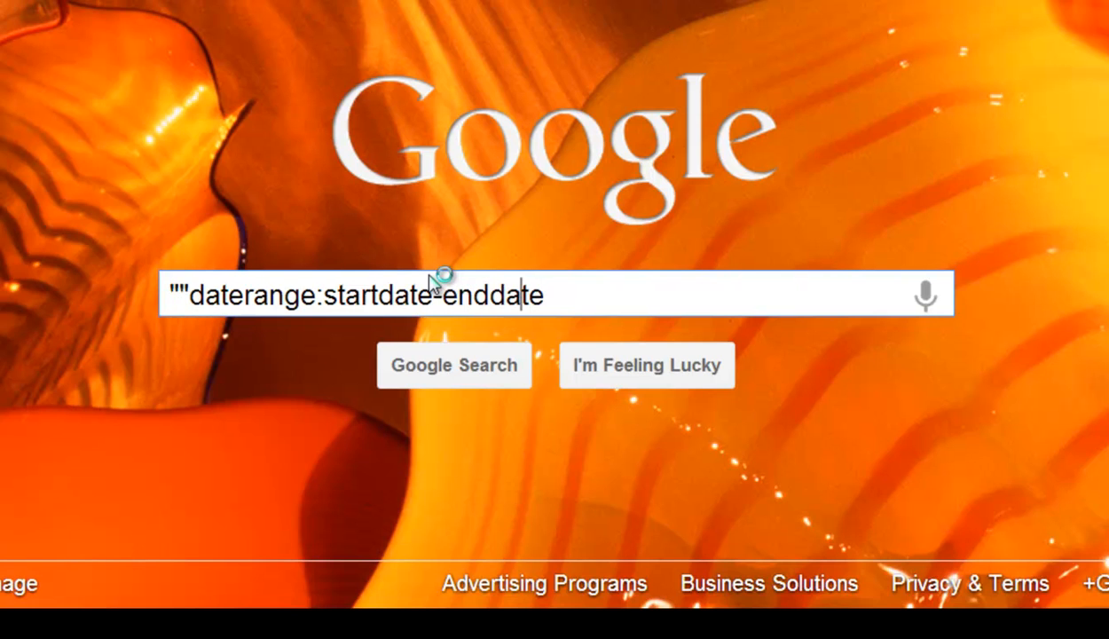
{"action": "type", "text": "wor"}
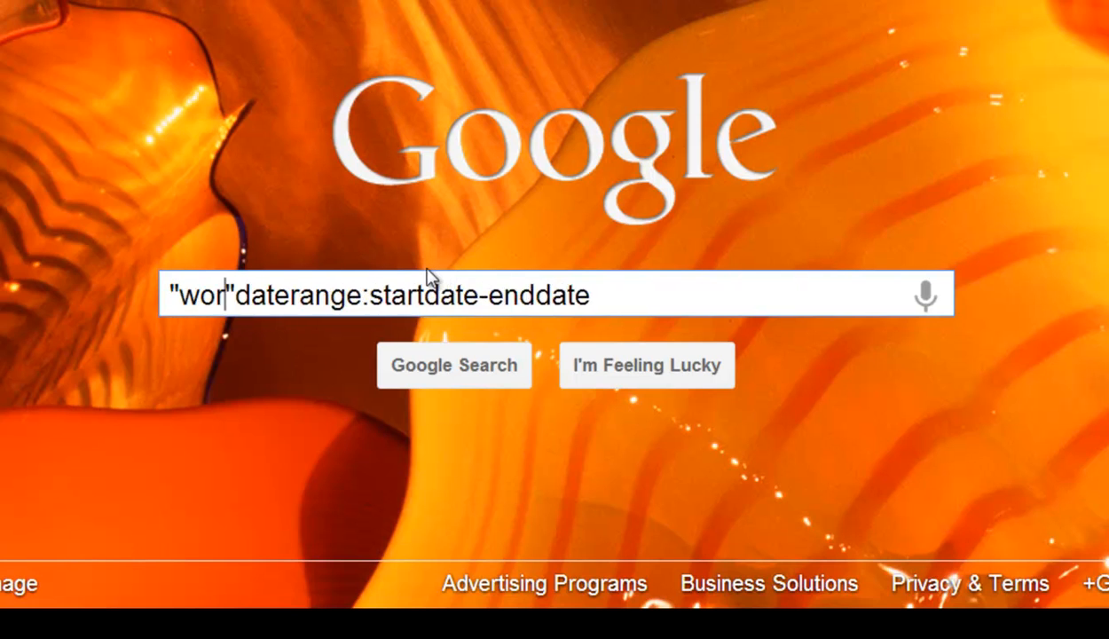
{"action": "type", "text": "ld ser"}
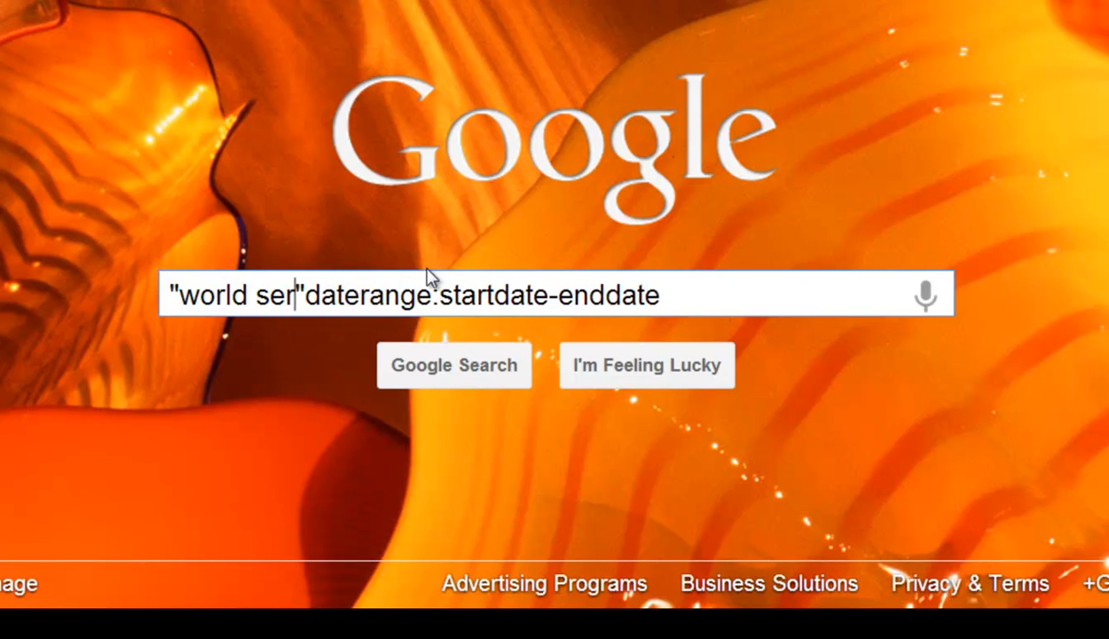
{"action": "type", "text": "ies"}
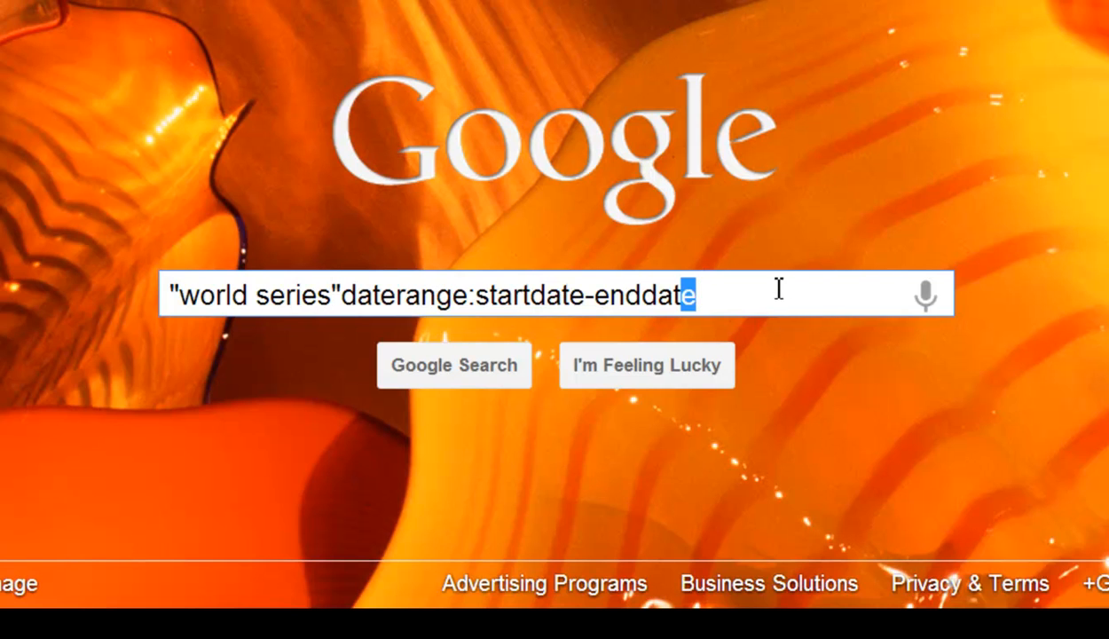
{"action": "left_click_drag", "start_coordinate": [695, 295], "coordinate": [479, 294]}
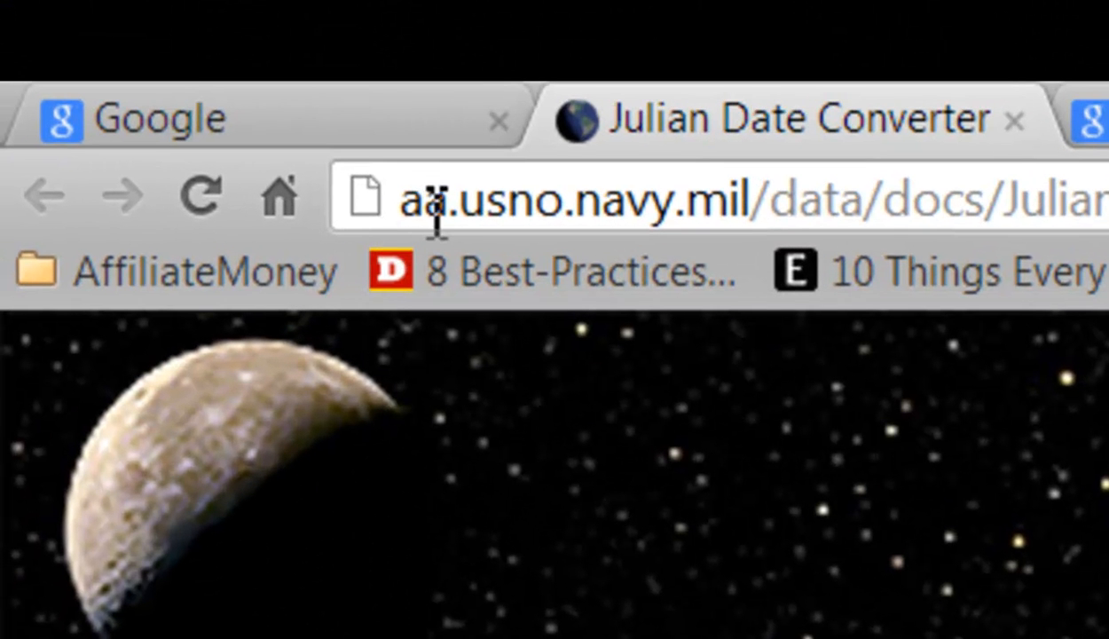
{"action": "mouse_move", "coordinate": [533, 367]}
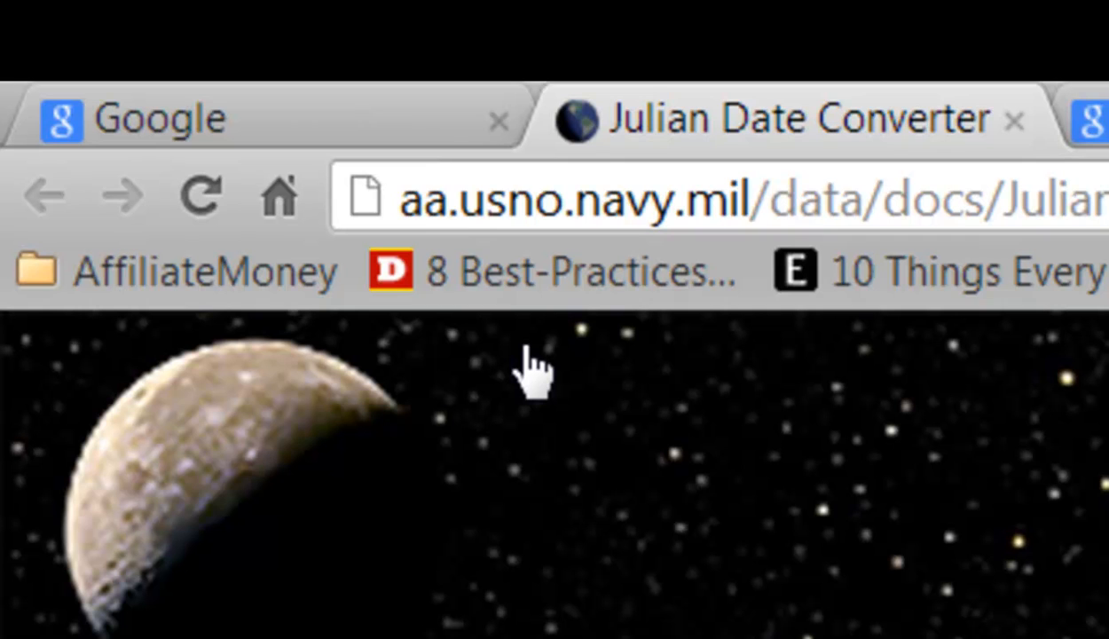
{"action": "mouse_move", "coordinate": [547, 381]}
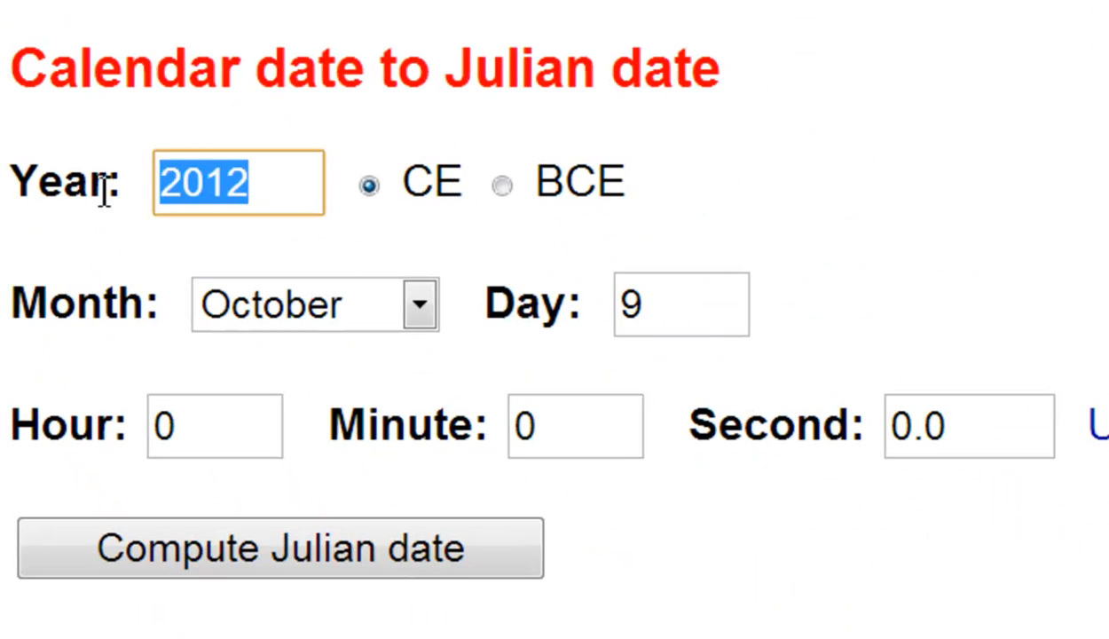
Convert 2002 January 1 to Julian date 2452275.500000 and bring up copy options on the result
{"action": "type", "text": "20"}
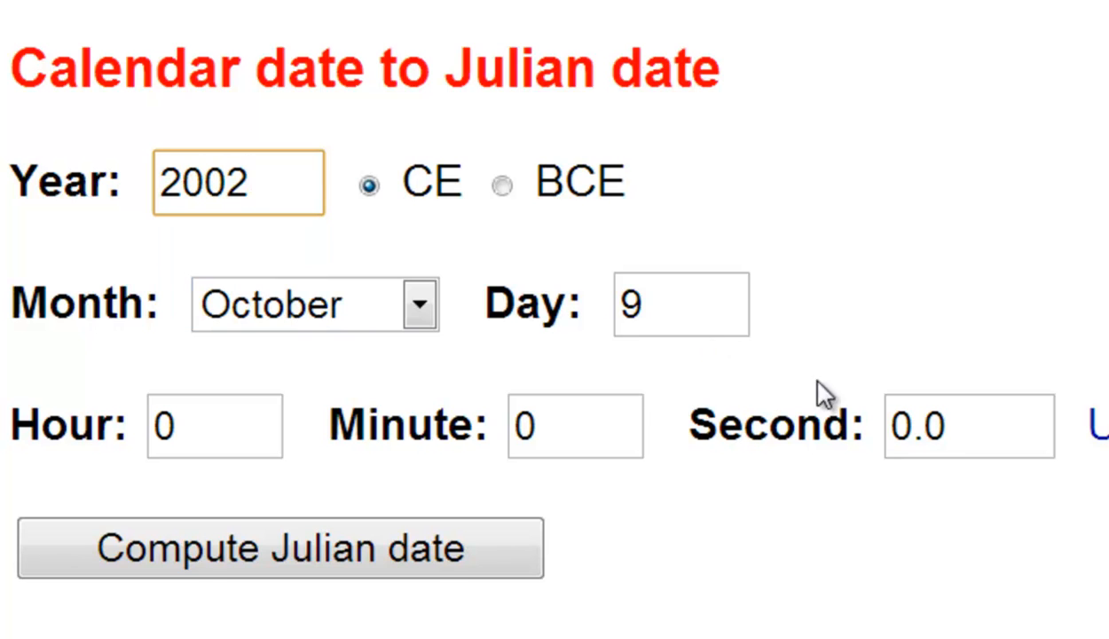
{"action": "left_click", "coordinate": [419, 305]}
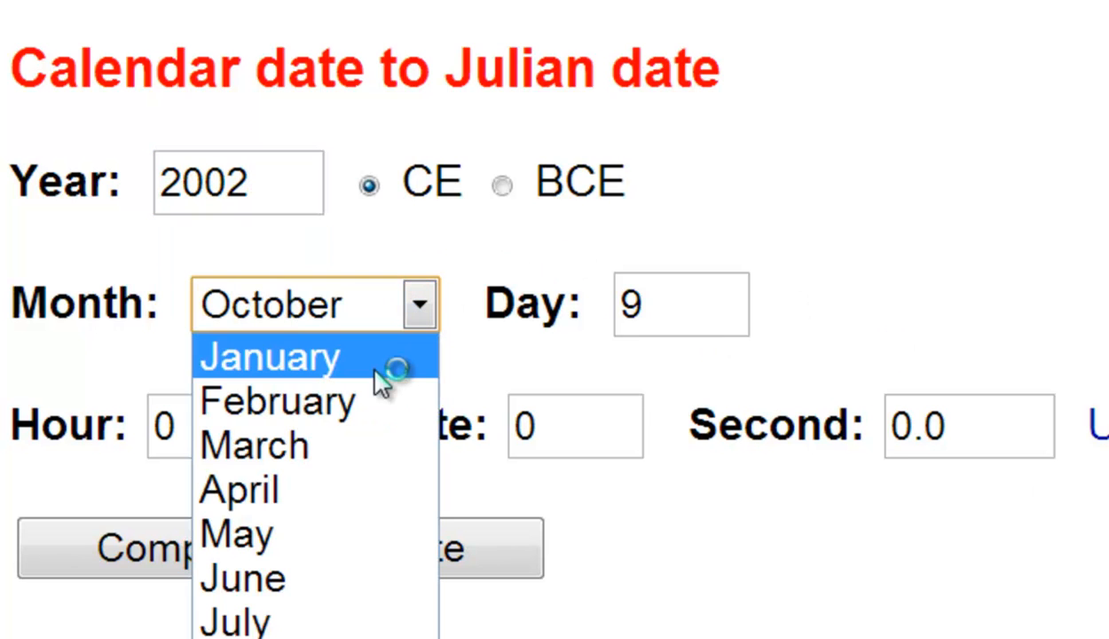
{"action": "left_click", "coordinate": [269, 355]}
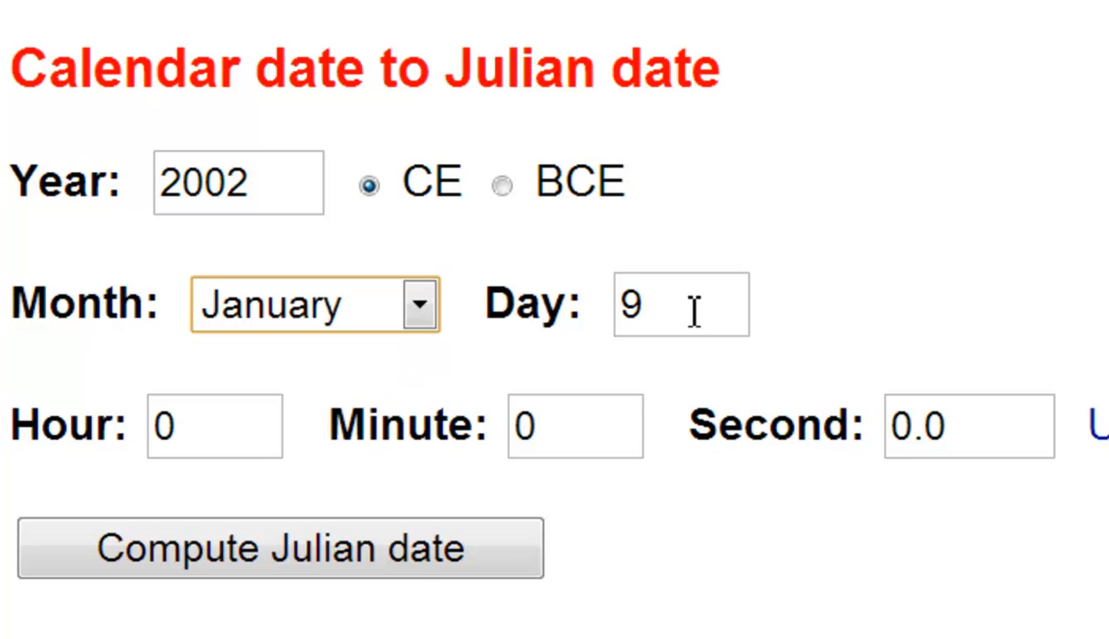
{"action": "type", "text": "1"}
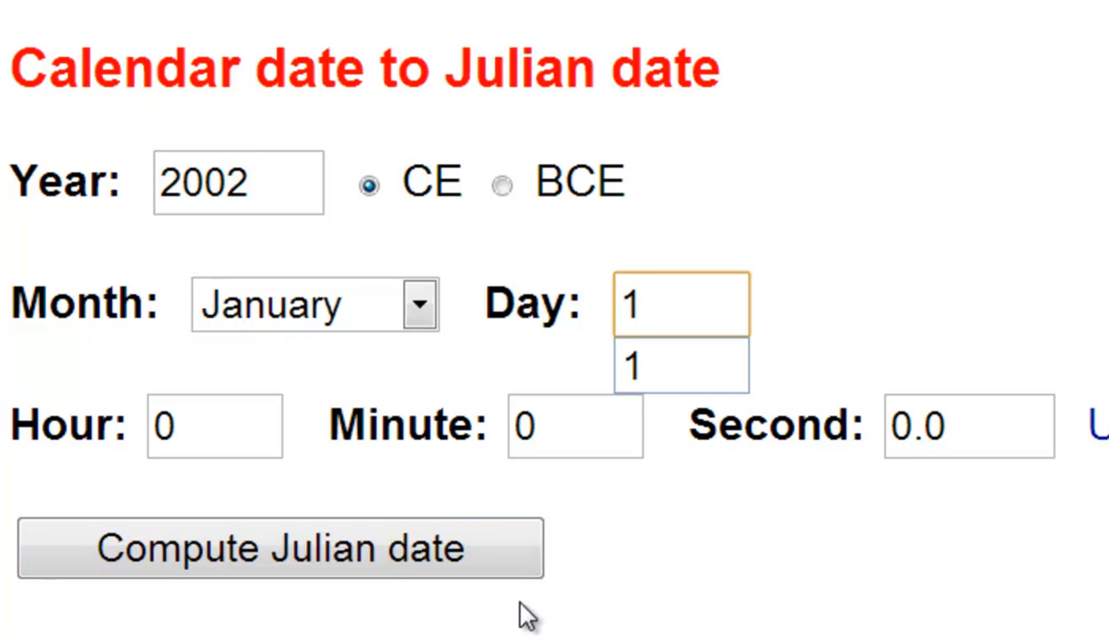
{"action": "right_click", "coordinate": [266, 121]}
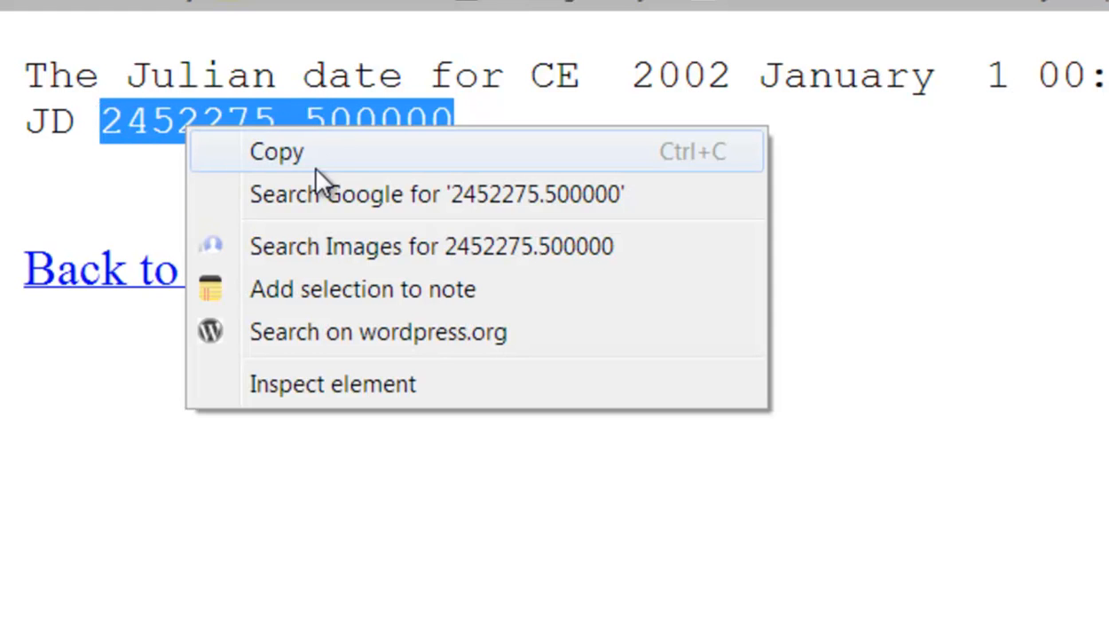
Fill the start date so the query reads "world series" daterange:2452275.500000, then return to the converter
{"action": "left_click", "coordinate": [436, 193]}
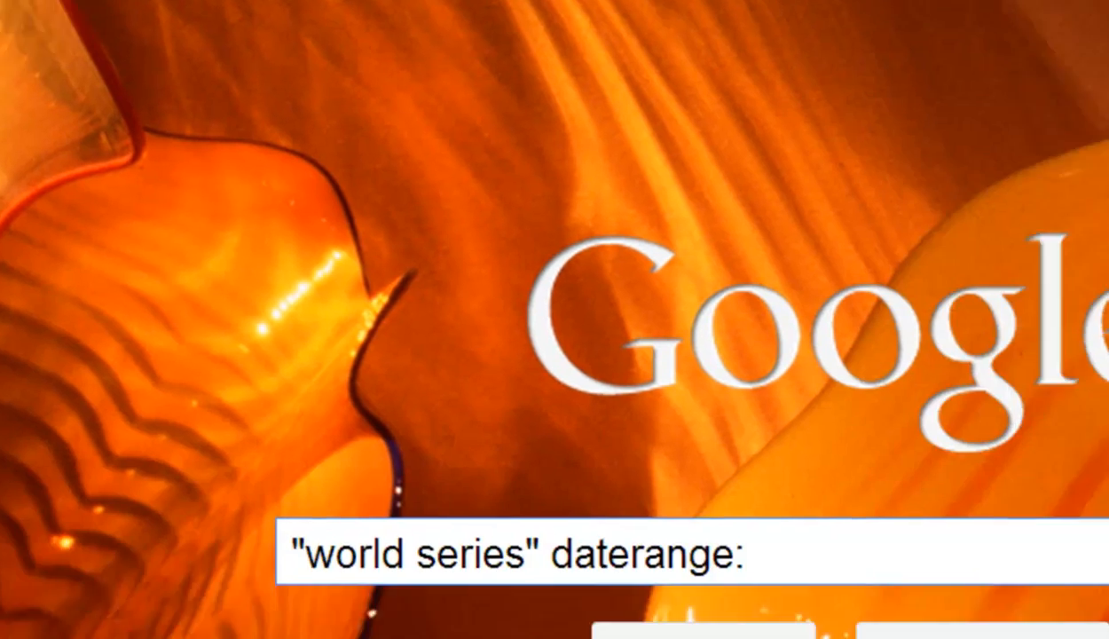
{"action": "scroll", "scroll_direction": "up", "scroll_amount": 3}
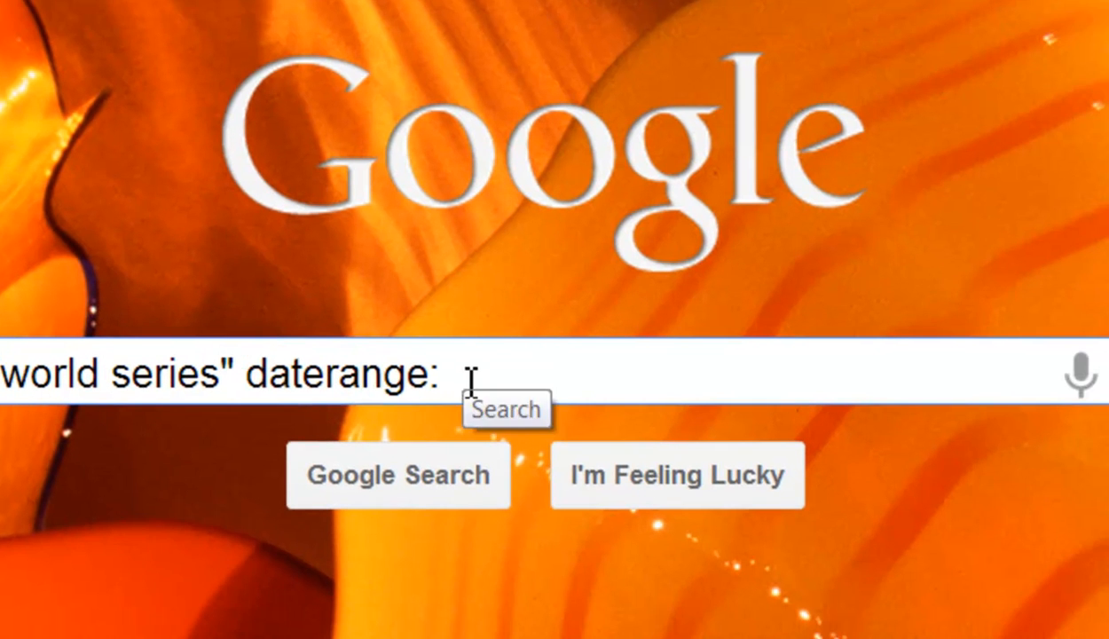
{"action": "type", "text": "2452275.500000"}
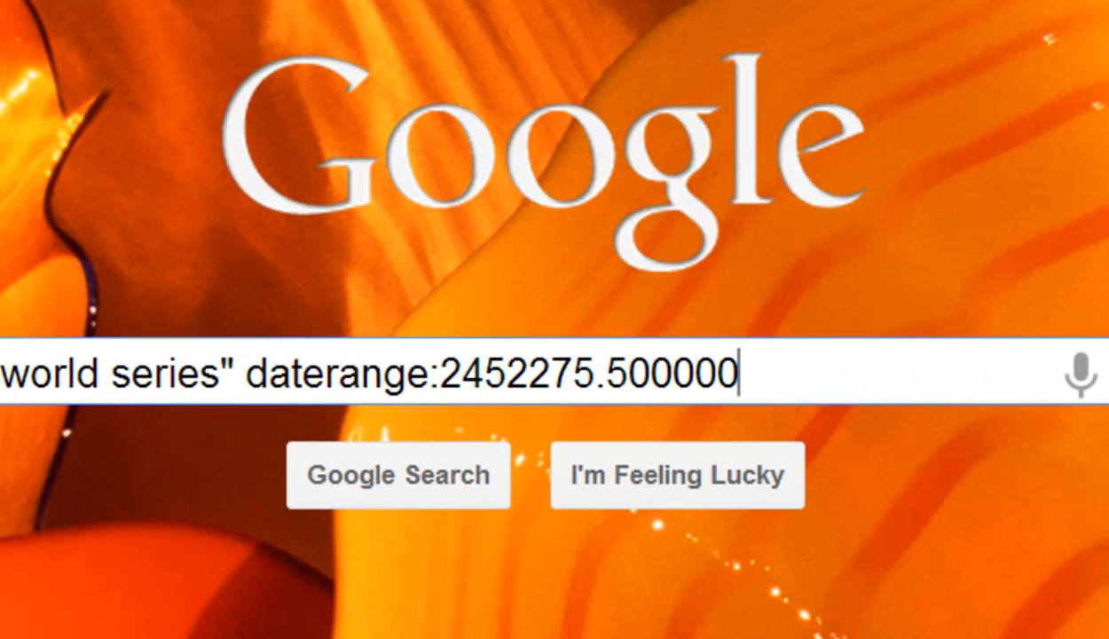
{"action": "left_click", "coordinate": [397, 475]}
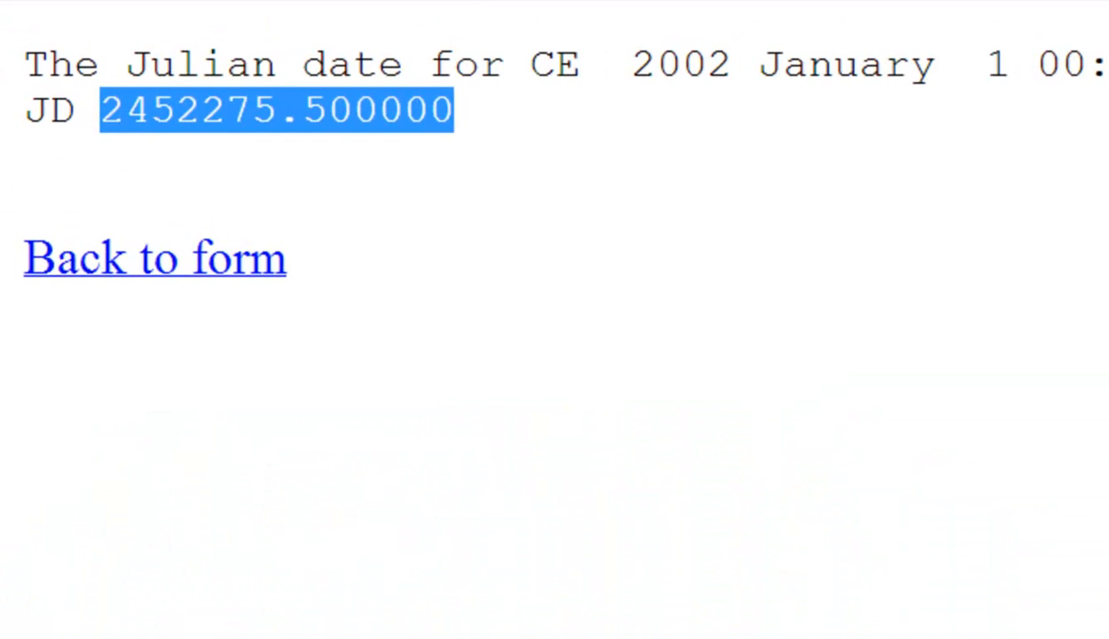
Convert 2010 January 1 to JD 2455197.500000 and select it as the daterange end date
{"action": "left_click", "coordinate": [156, 257]}
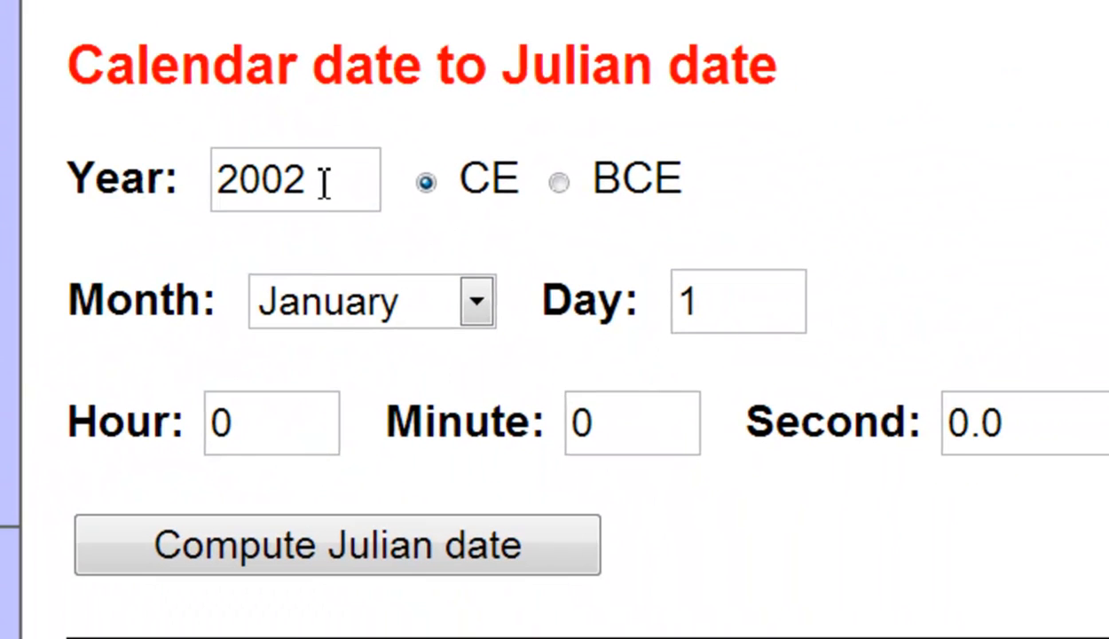
{"action": "double_click", "coordinate": [275, 179]}
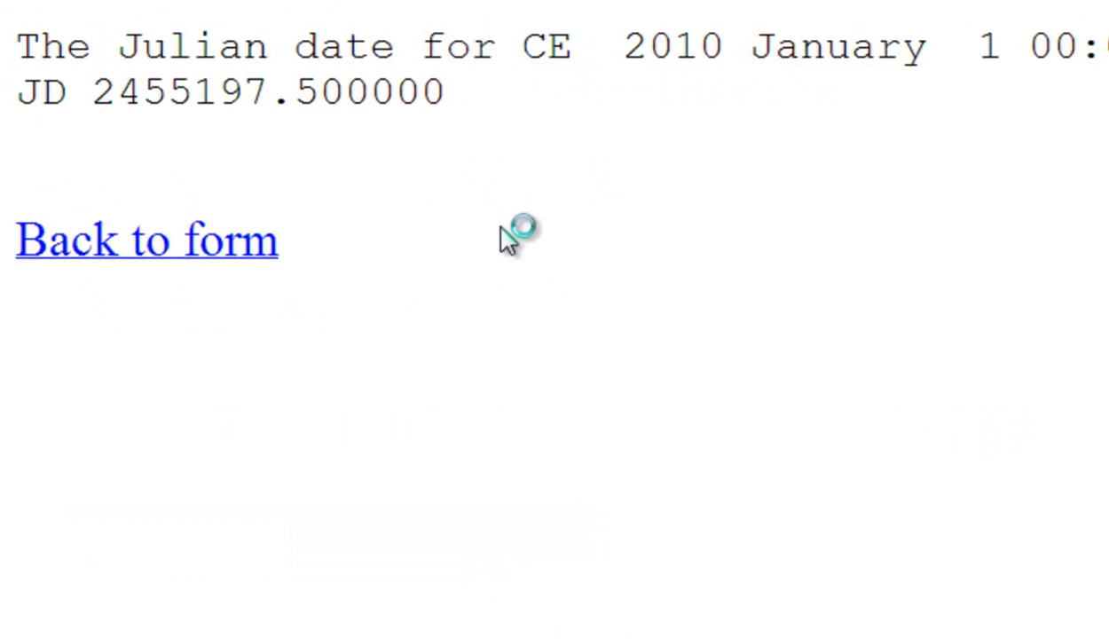
{"action": "double_click", "coordinate": [266, 93]}
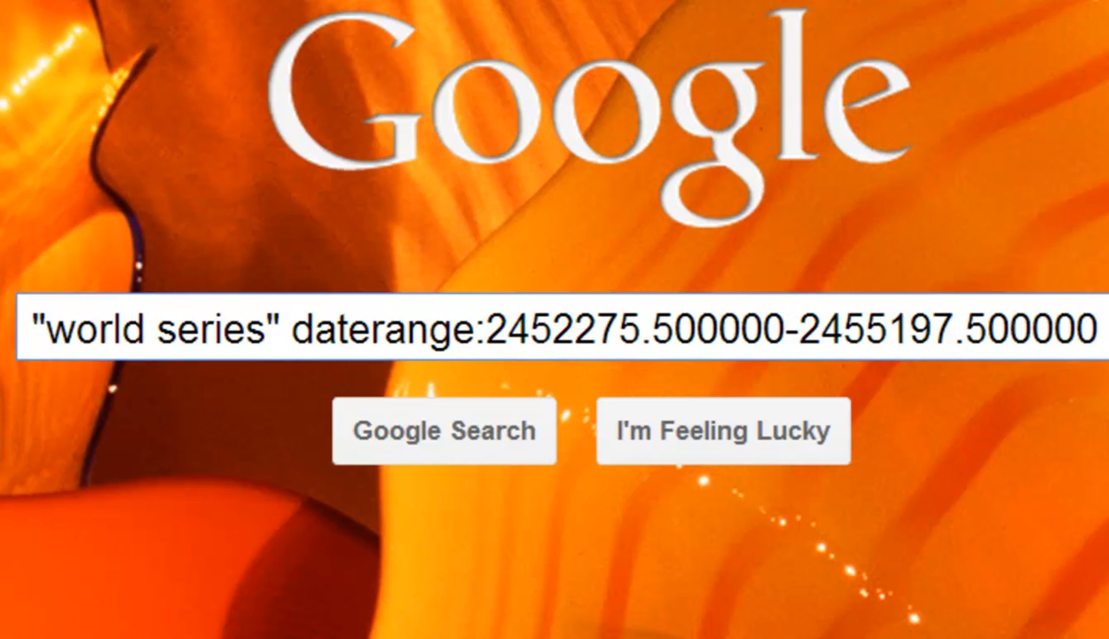
Run the "world series" daterange:2452275.500000-2455197.500000 search and browse its ~9,020,000 results
{"action": "left_click", "coordinate": [443, 433]}
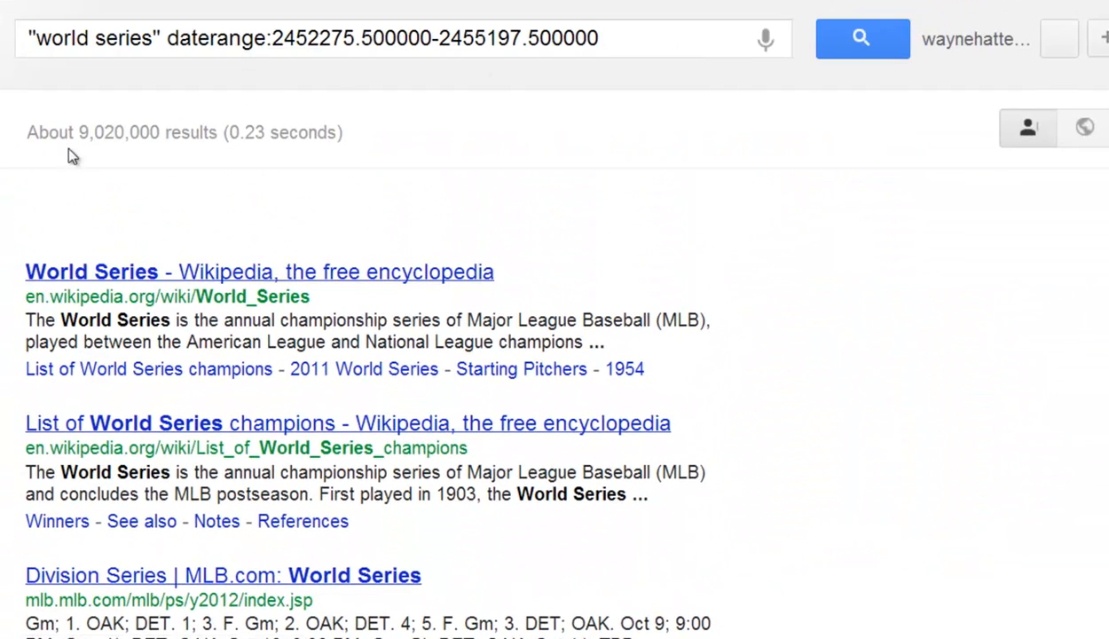
{"action": "scroll", "scroll_direction": "down", "scroll_amount": 3}
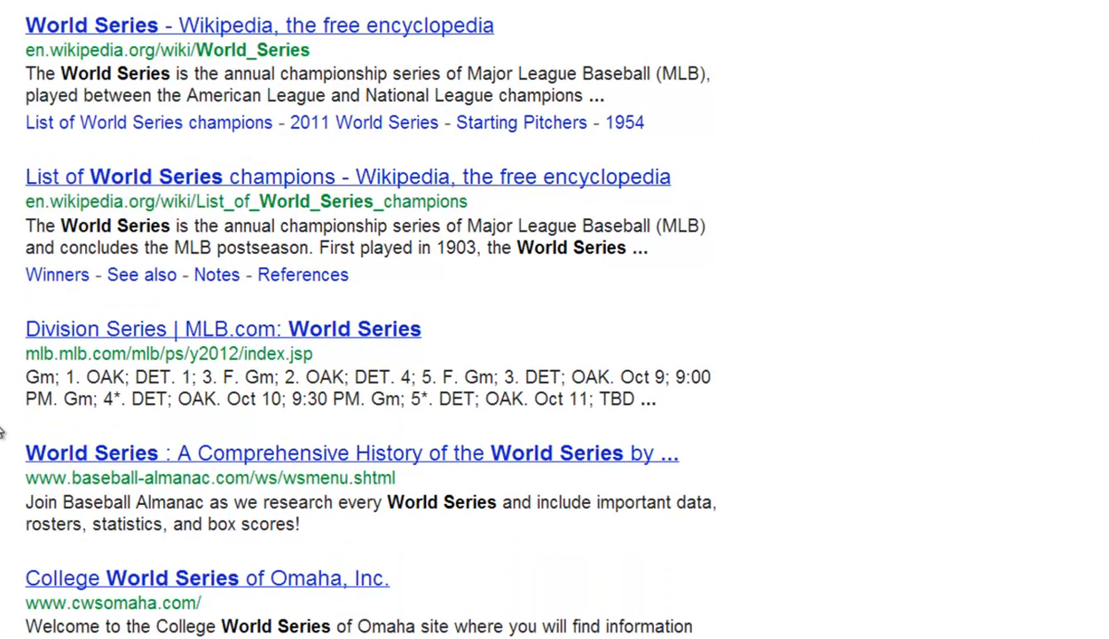
{"action": "scroll", "scroll_direction": "down", "scroll_amount": 3}
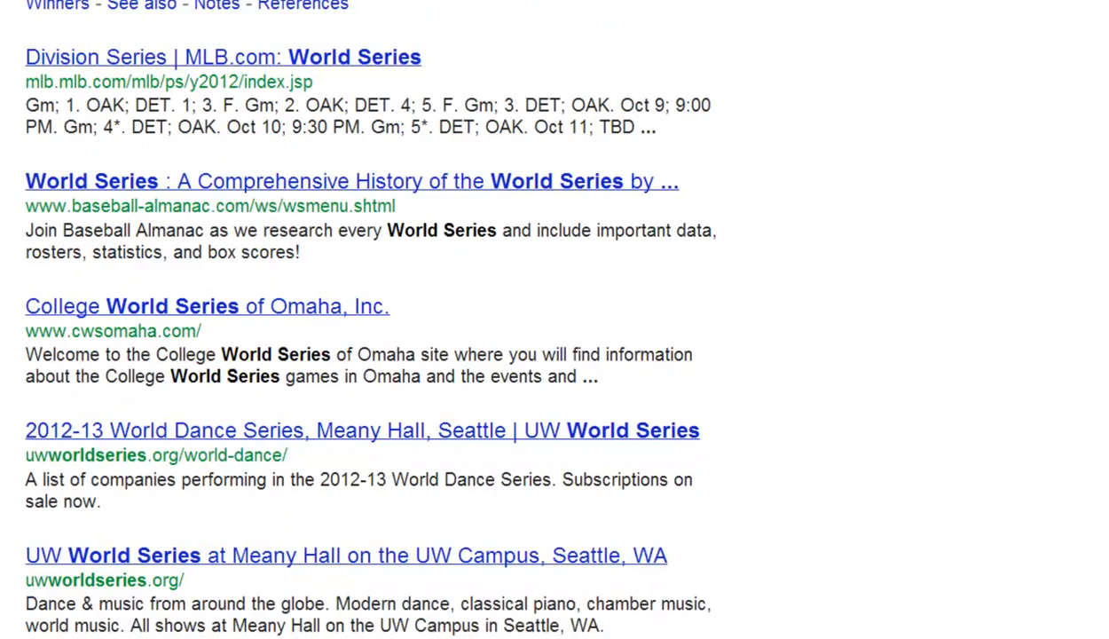
{"action": "scroll", "scroll_direction": "up", "scroll_amount": 3}
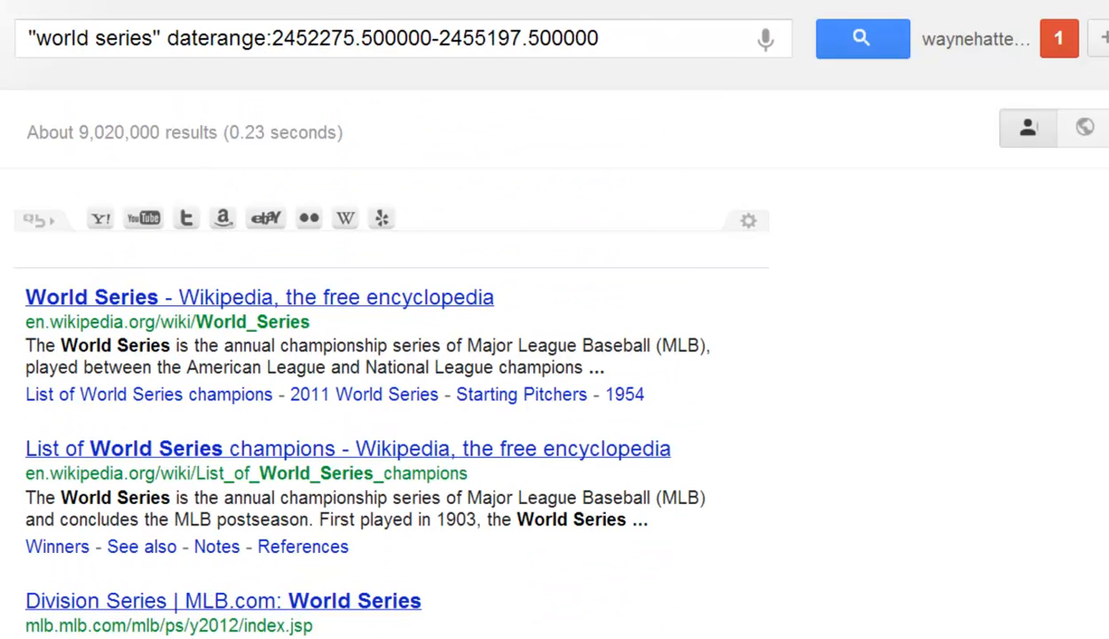
{"action": "scroll", "scroll_direction": "down", "scroll_amount": 3}
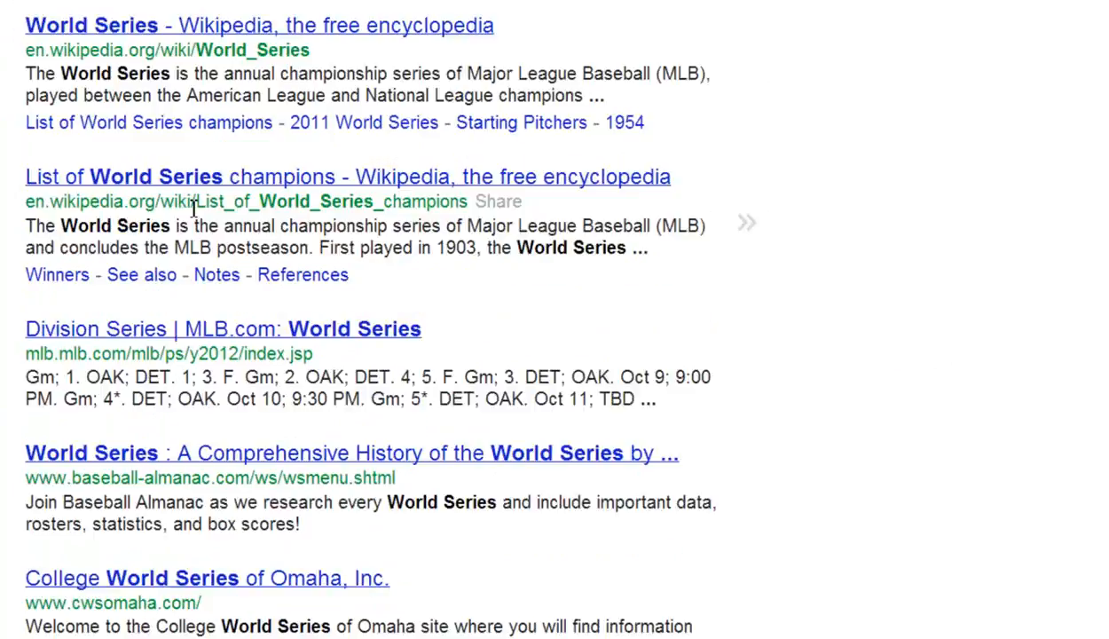
{"action": "scroll", "scroll_direction": "down", "scroll_amount": 3}
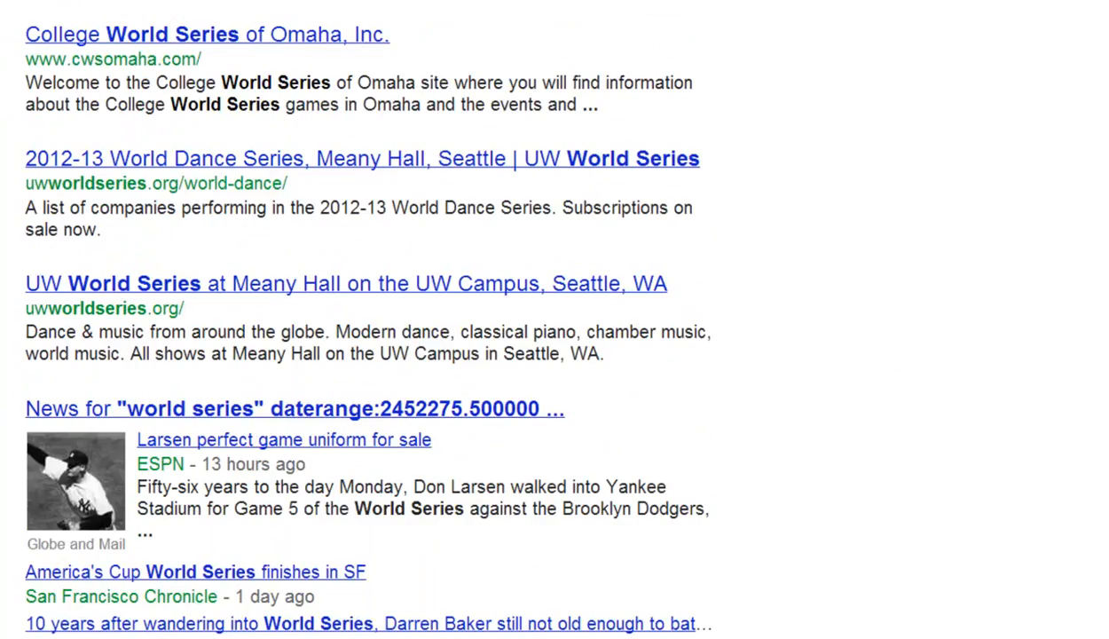
{"action": "scroll", "scroll_direction": "down", "scroll_amount": 3}
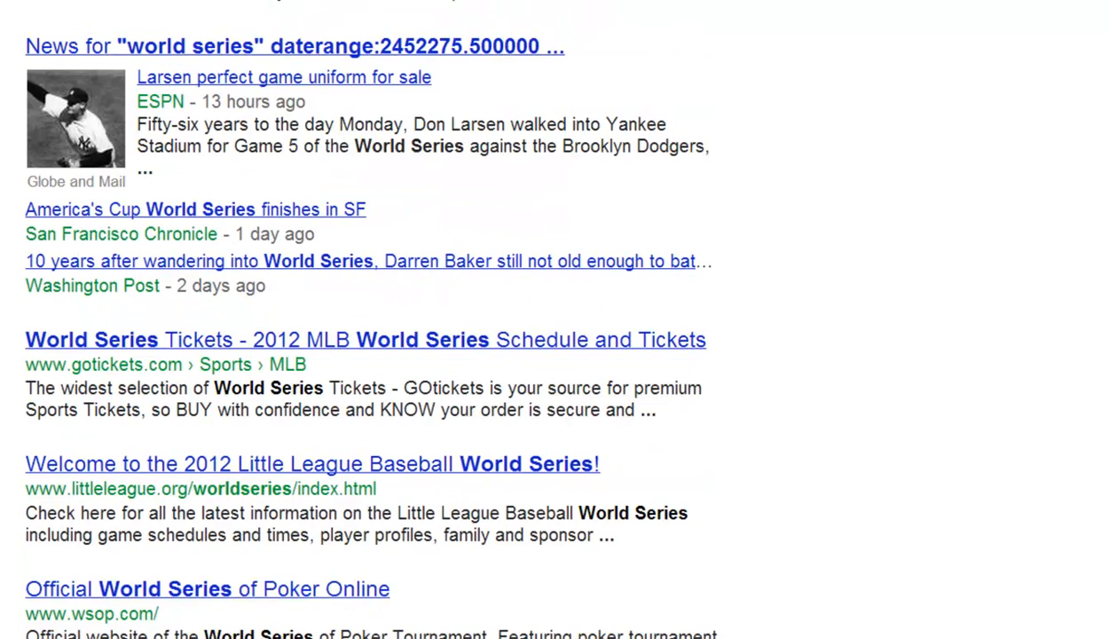
{"action": "scroll", "scroll_direction": "up", "scroll_amount": 3}
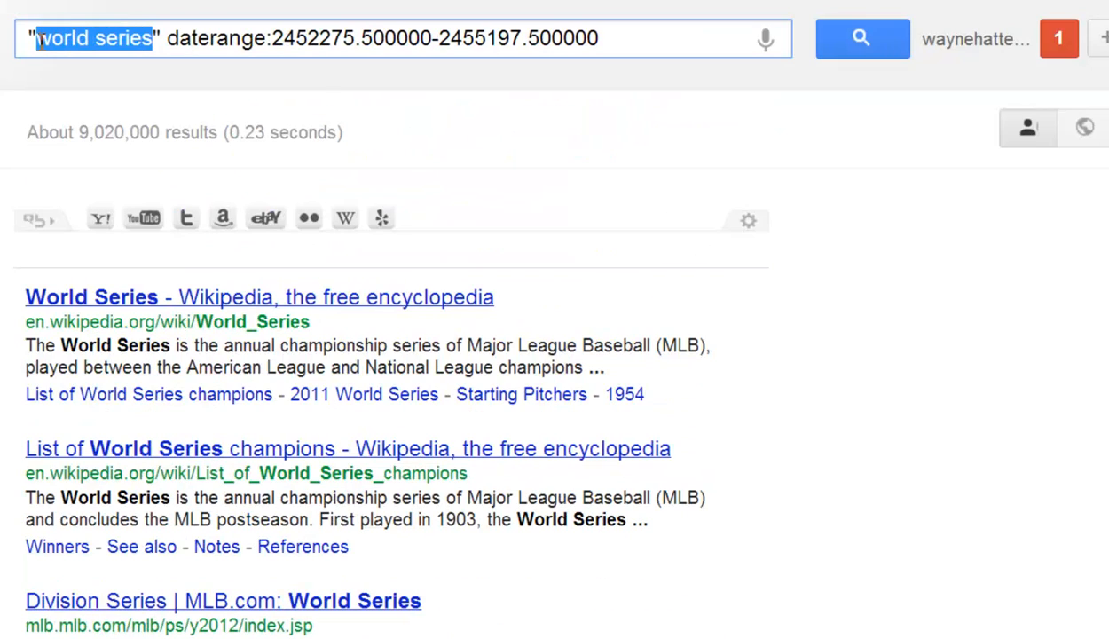
Change the quoted term to "Michael Jackson" with the same daterange and run the search
{"action": "type", "text": "M"}
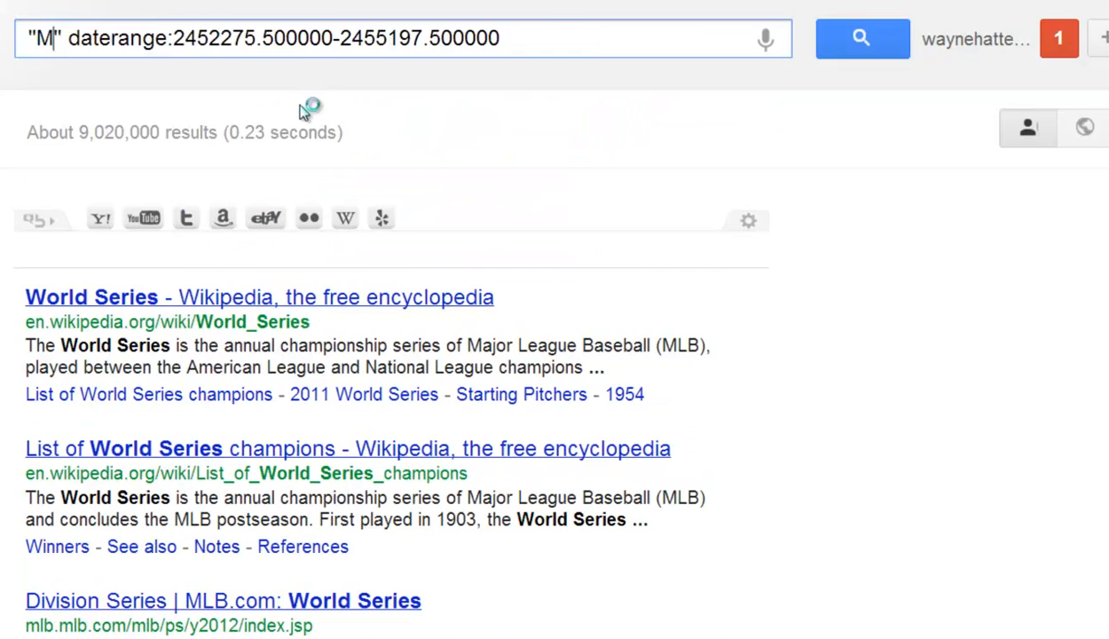
{"action": "type", "text": "ichael"}
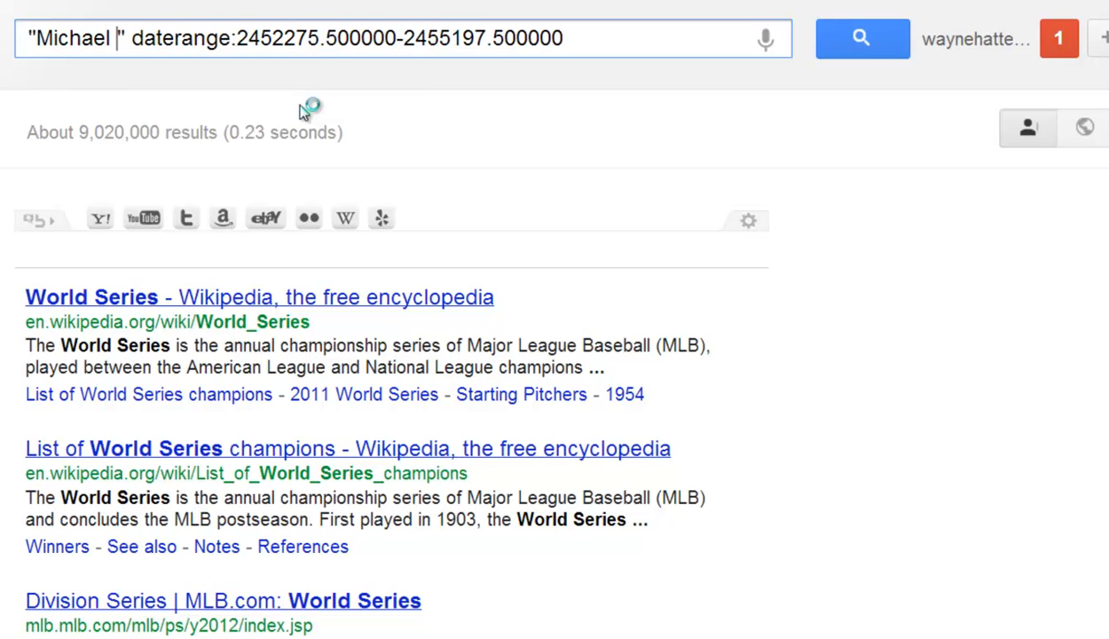
{"action": "type", "text": "J"}
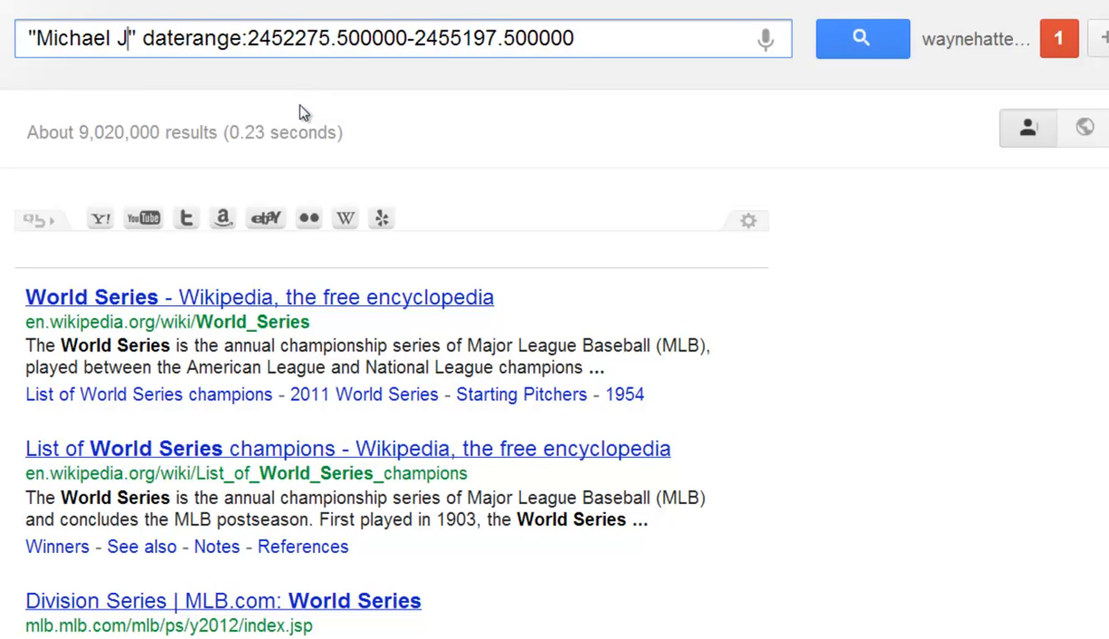
{"action": "type", "text": "ackson"}
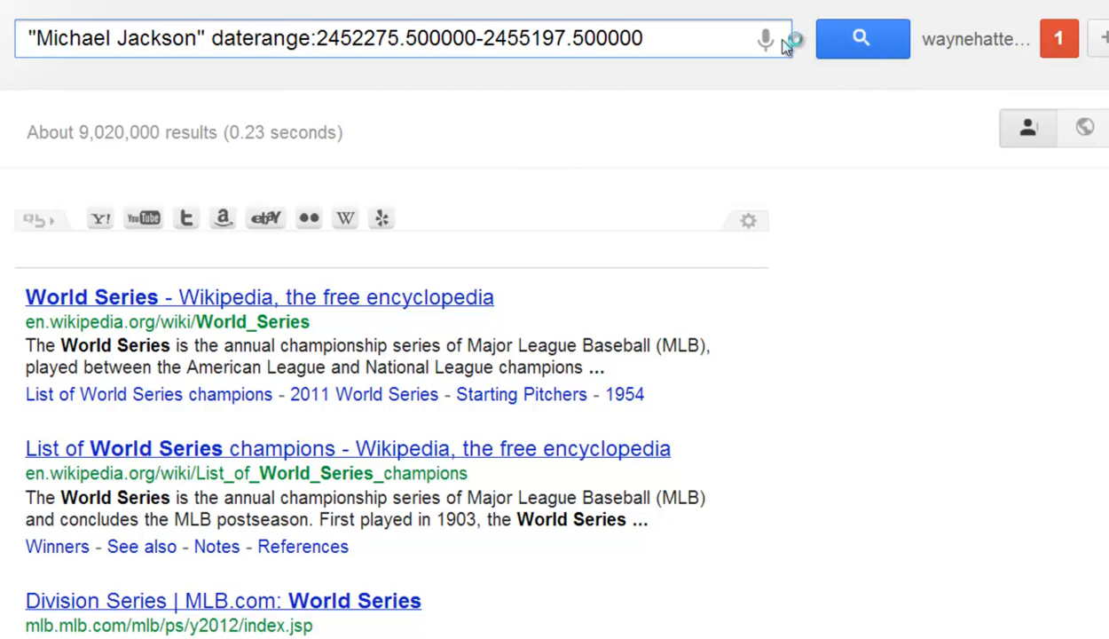
{"action": "left_click", "coordinate": [859, 40]}
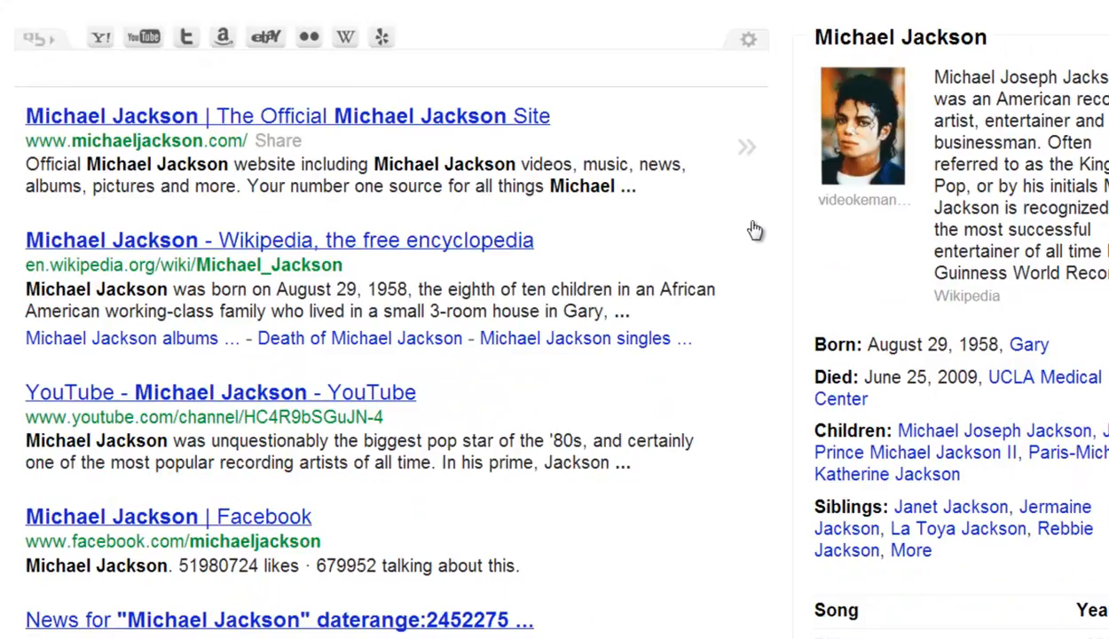
{"action": "scroll", "scroll_direction": "down", "scroll_amount": 3}
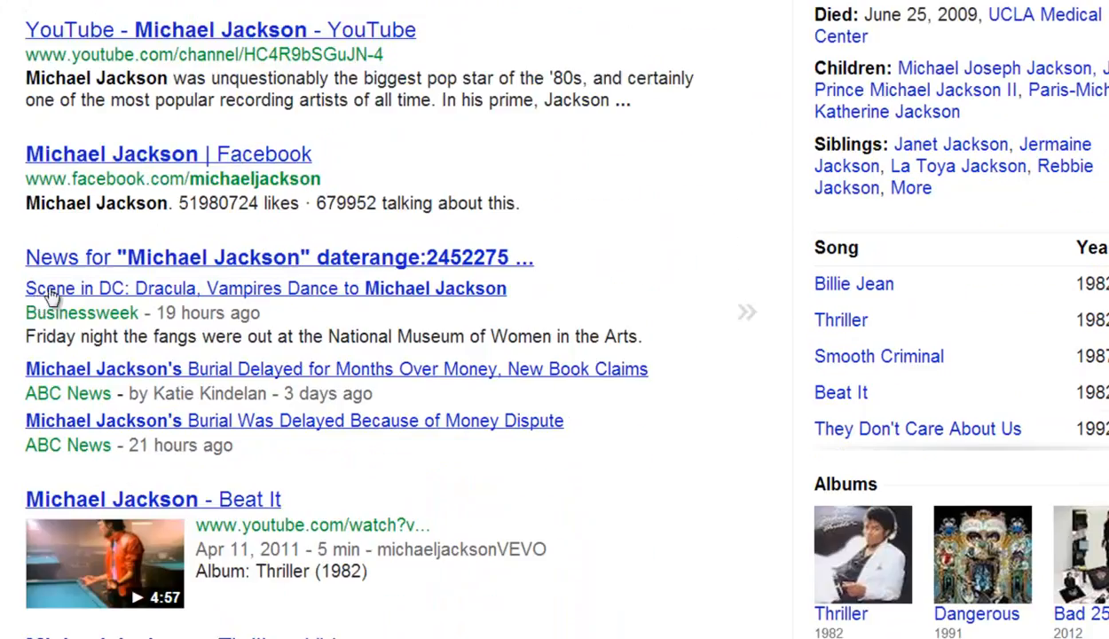
{"action": "scroll", "scroll_direction": "down", "scroll_amount": 3}
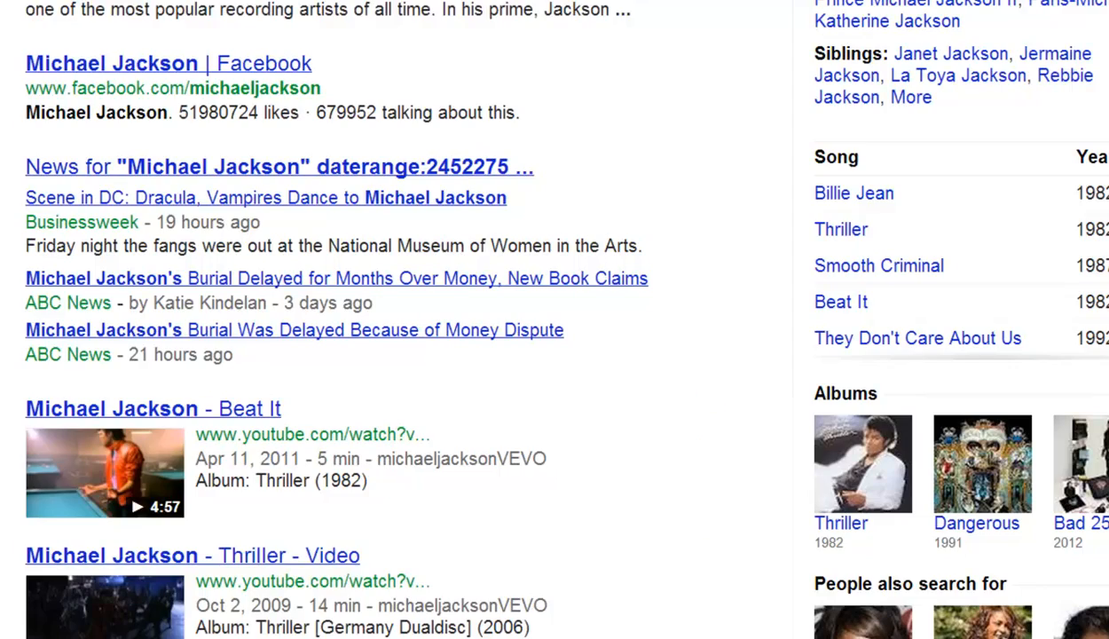
{"action": "scroll", "scroll_direction": "down", "scroll_amount": 3}
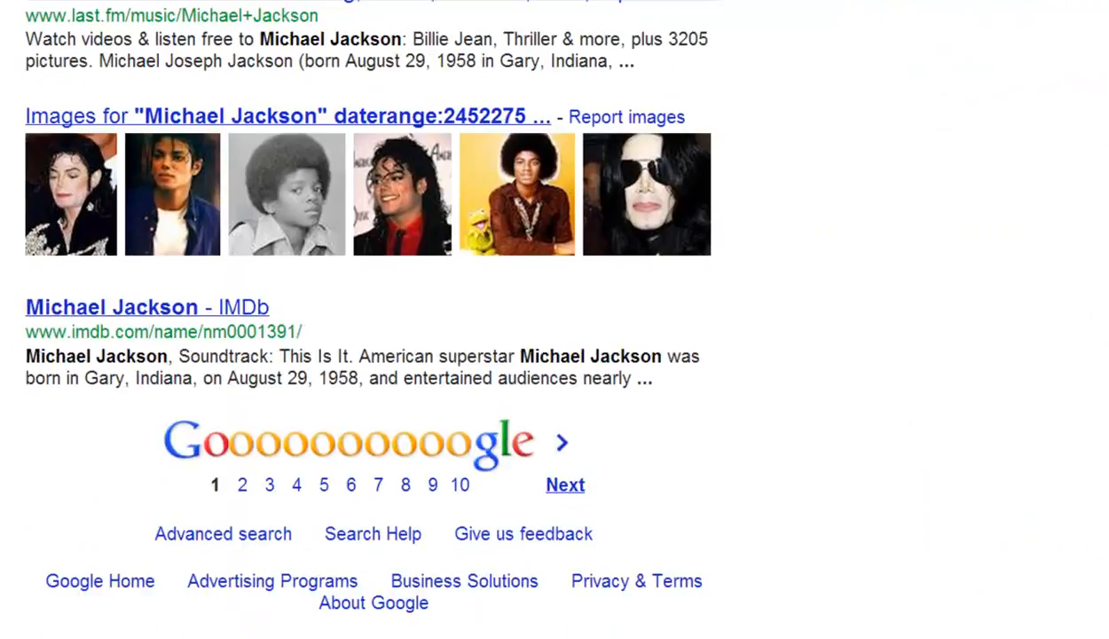
{"action": "scroll", "scroll_direction": "up", "scroll_amount": 3}
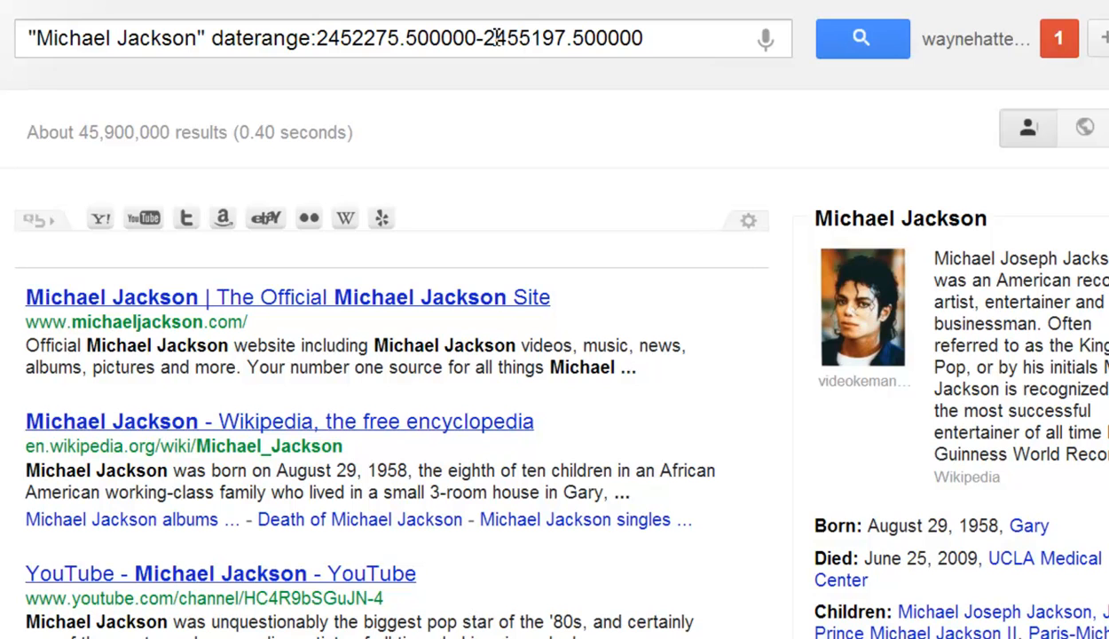
{"action": "mouse_move", "coordinate": [503, 109]}
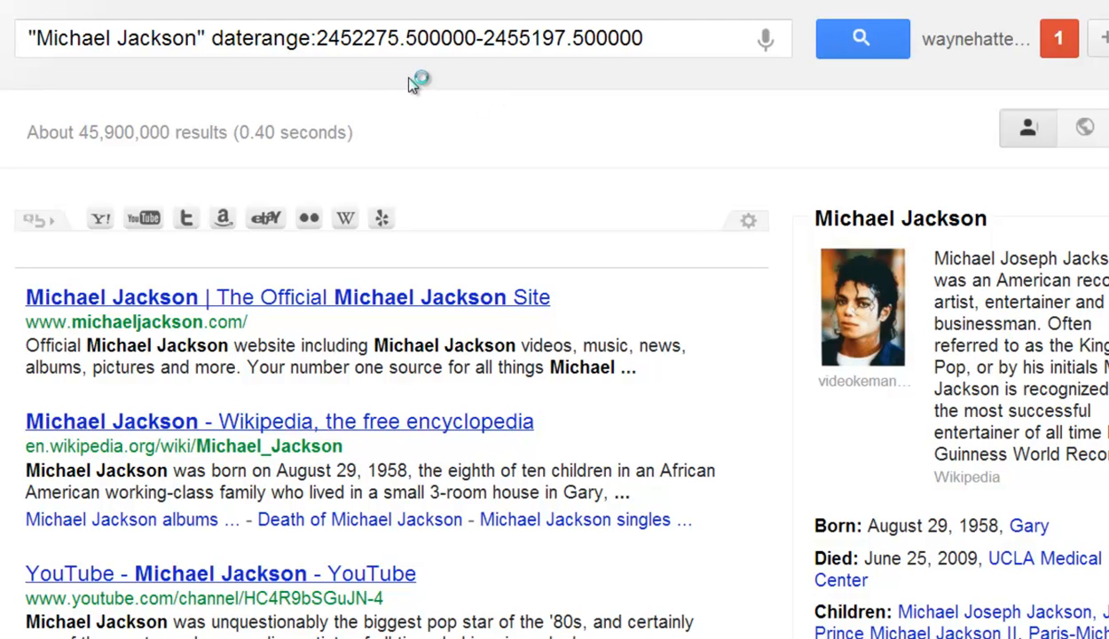
{"action": "mouse_move", "coordinate": [465, 142]}
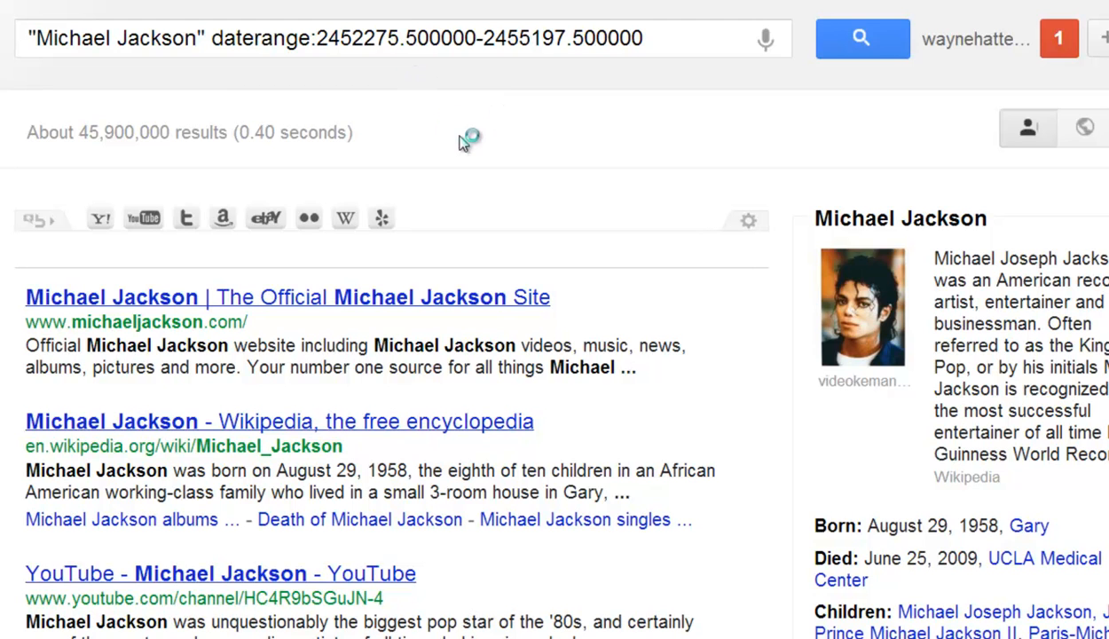